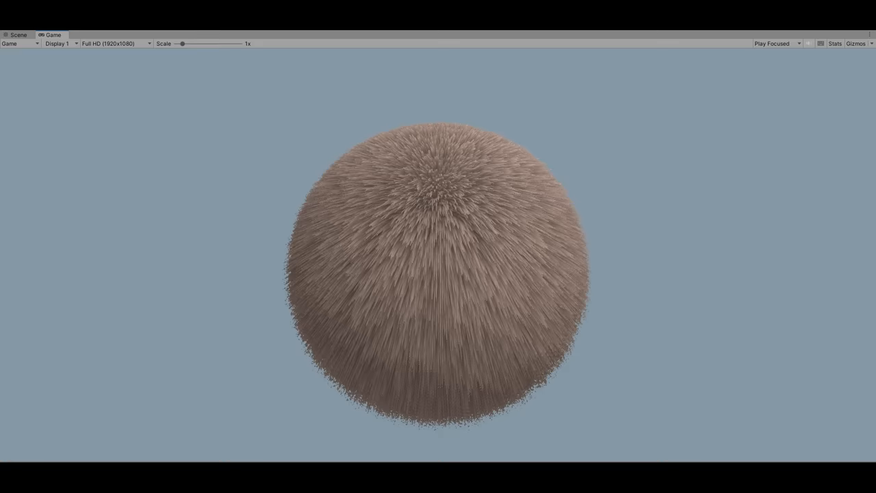
# Show the Statistics overlay over the furry sphere in the Game view.
pyautogui.click(835, 43)
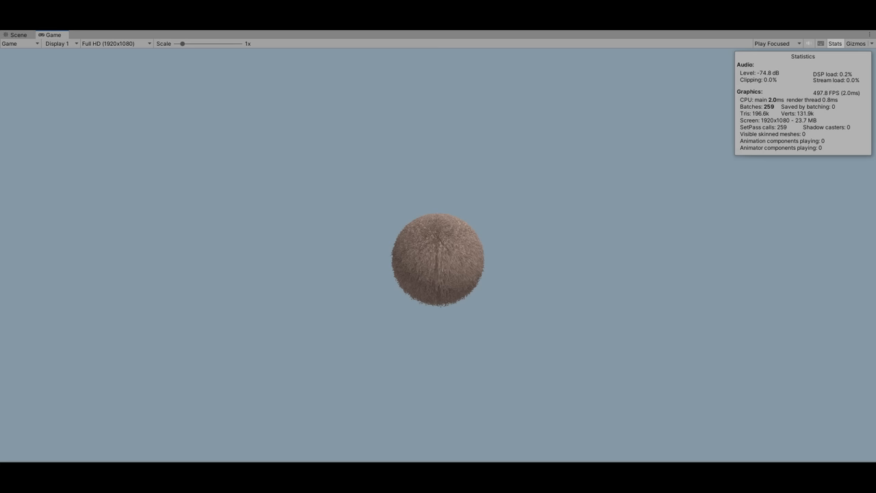